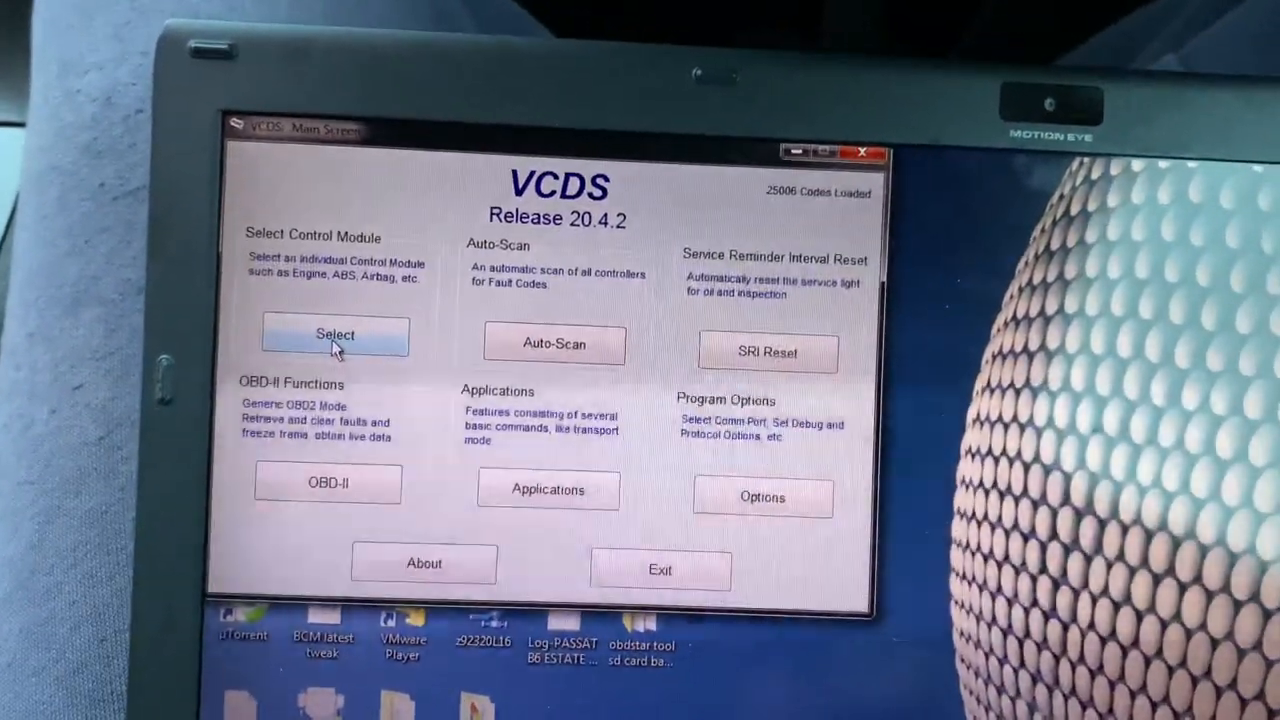
- Launch control module selection from the VCDS main screen
{"action": "left_click", "coordinate": [335, 334]}
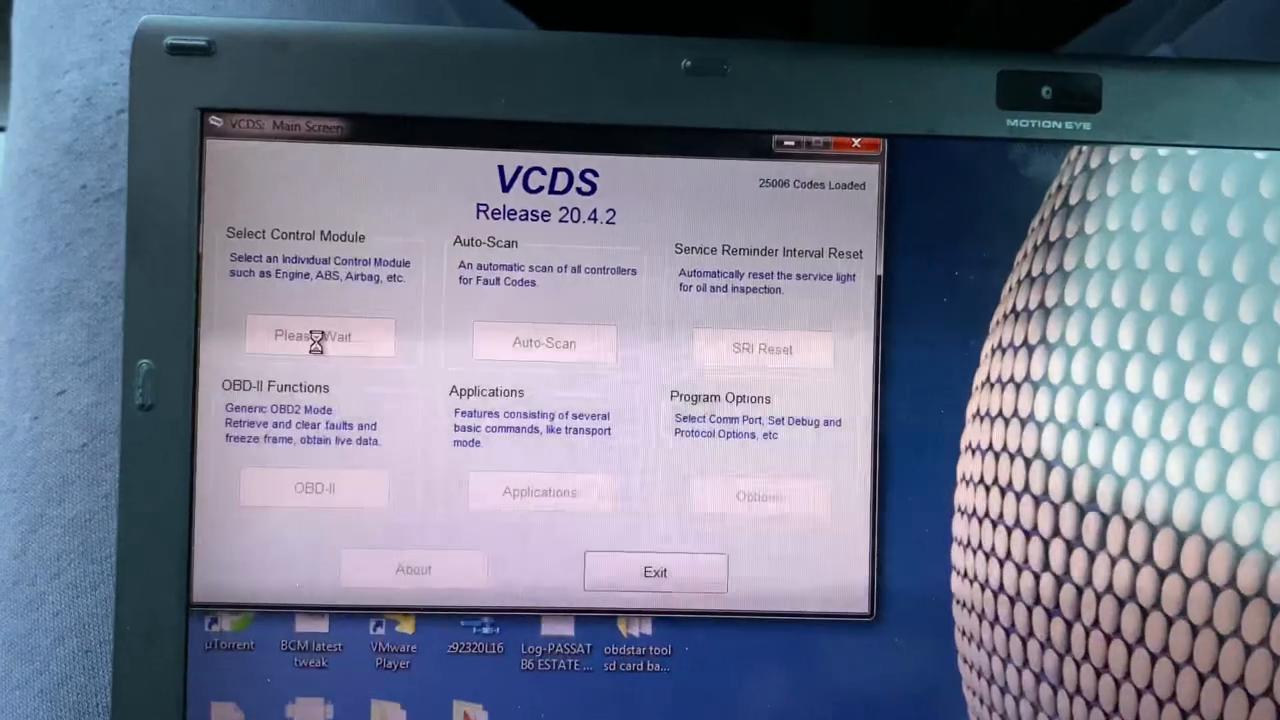
- Open the 53 Parking Brake (J540 EPB3) controller showing coding 0000057
{"action": "left_click", "coordinate": [320, 336]}
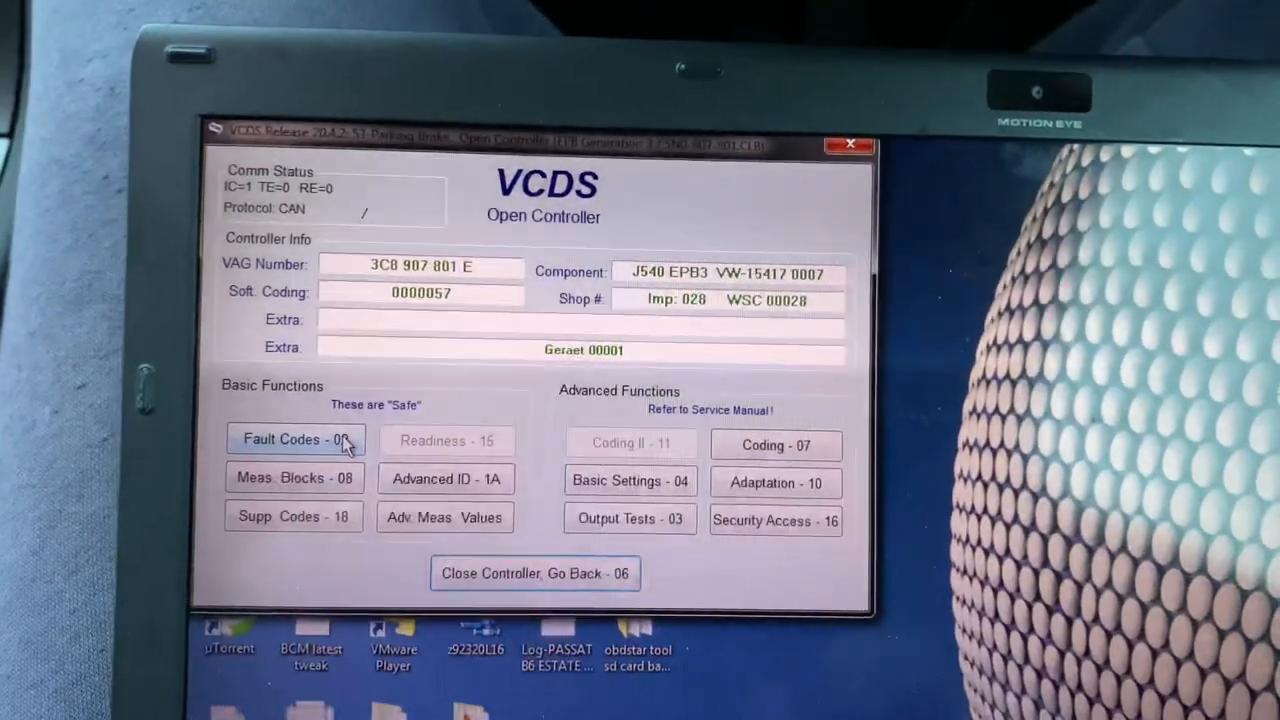
{"action": "left_click", "coordinate": [295, 439]}
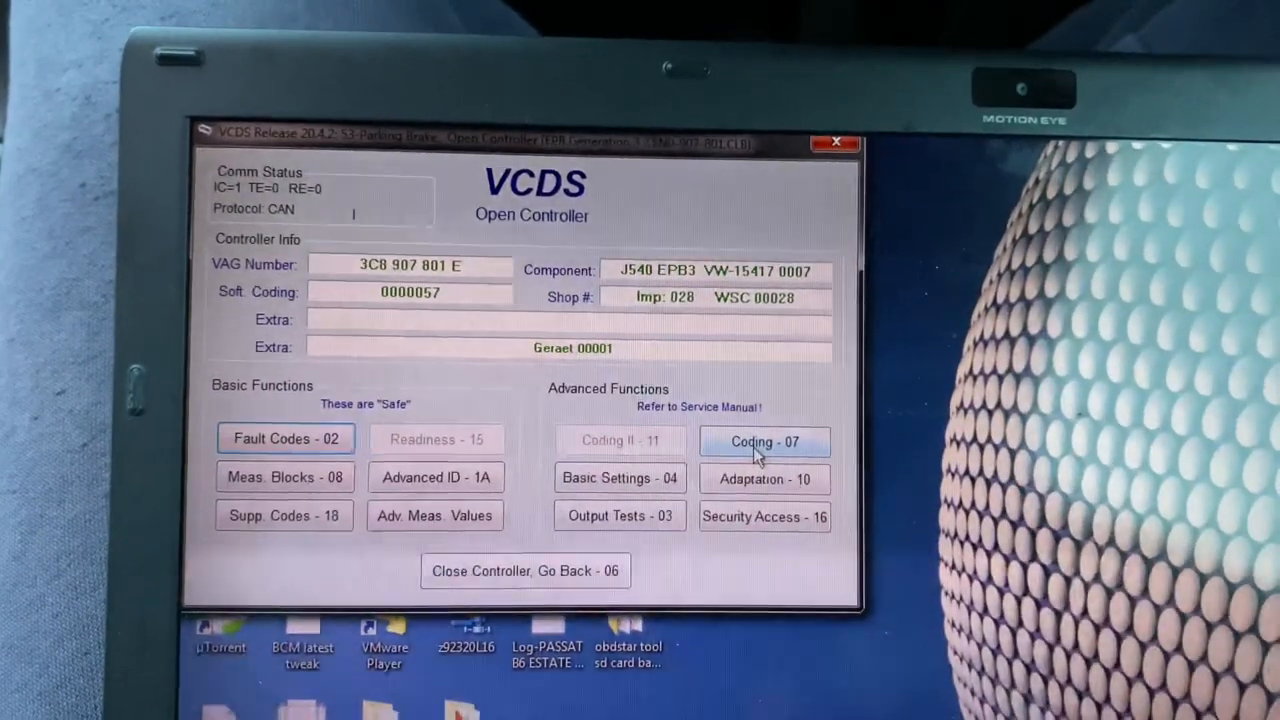
- Review Auto-Hold coding 0000057 in the recode dialog and cancel without changes
{"action": "left_click", "coordinate": [764, 441]}
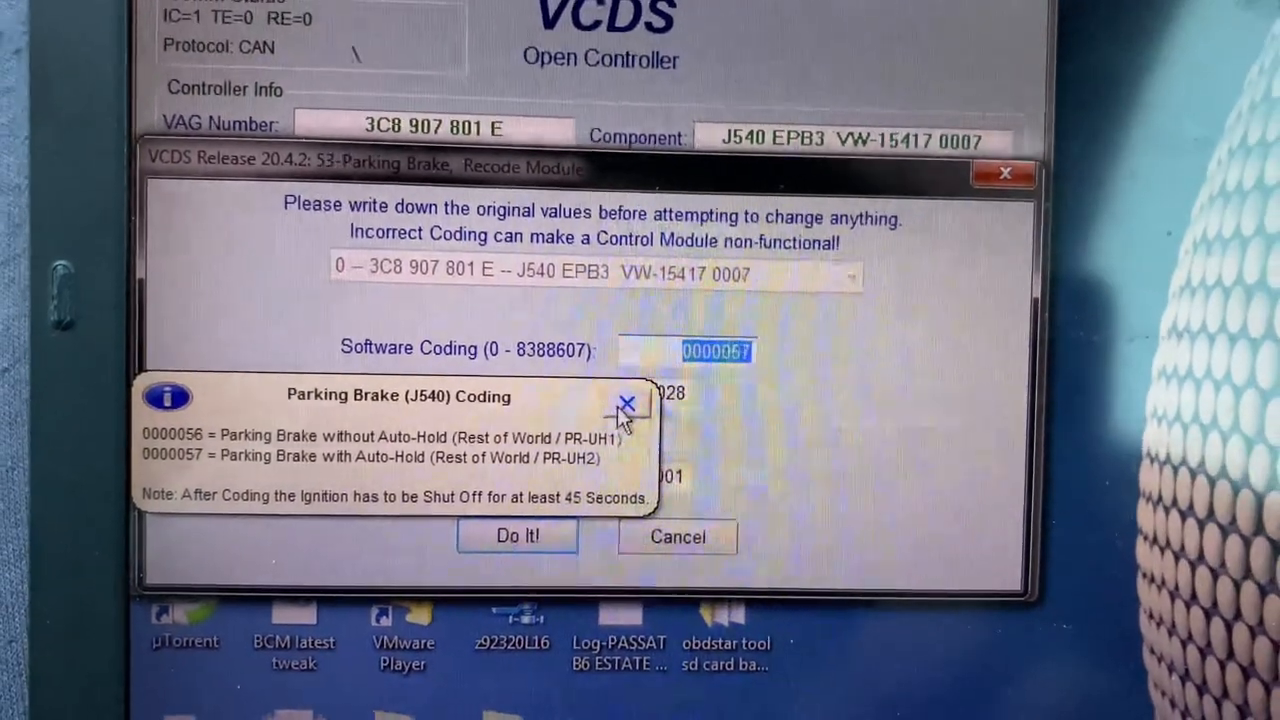
{"action": "left_click", "coordinate": [627, 402]}
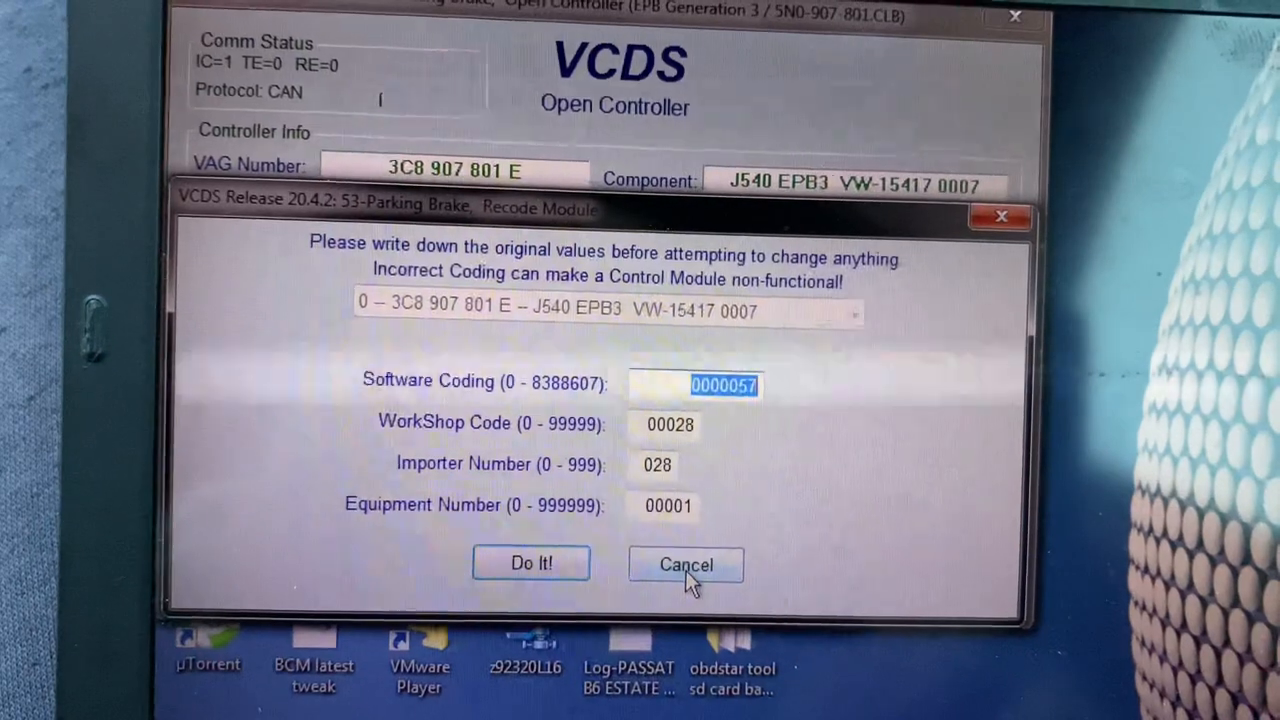
{"action": "left_click", "coordinate": [685, 563]}
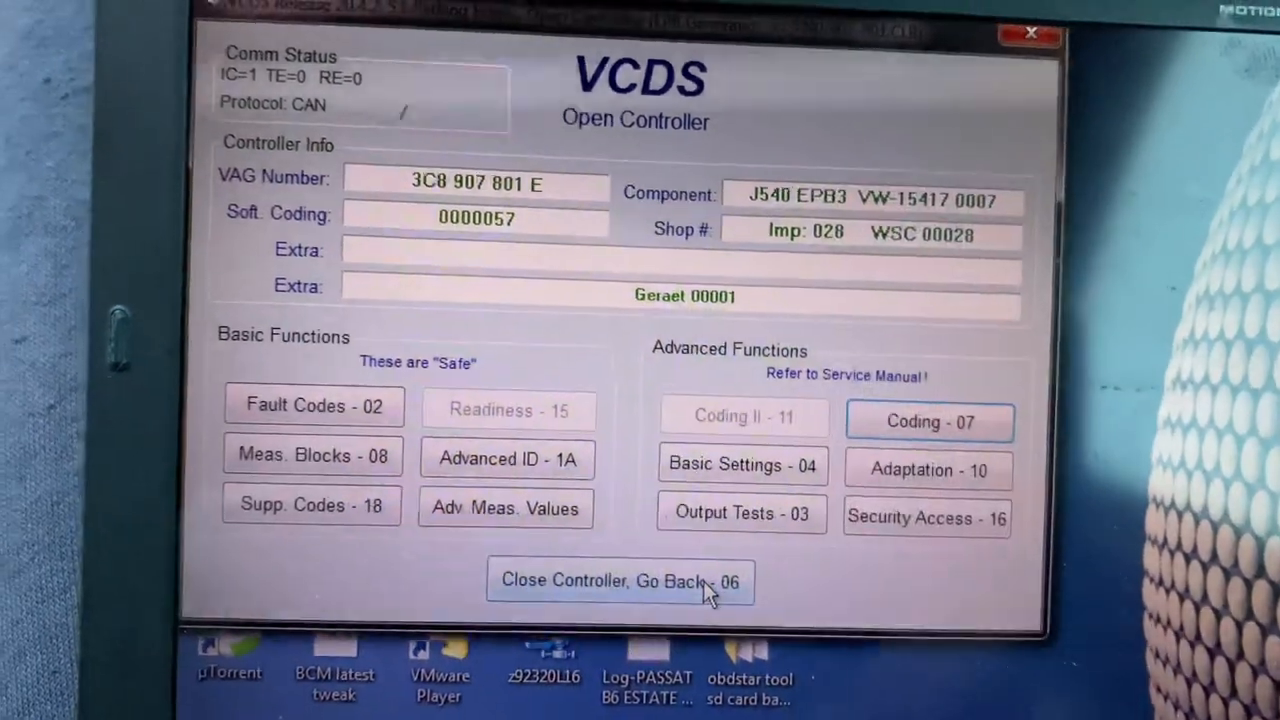
- Read the Parking Brake module's fault codes, finding none
{"action": "left_click", "coordinate": [314, 405]}
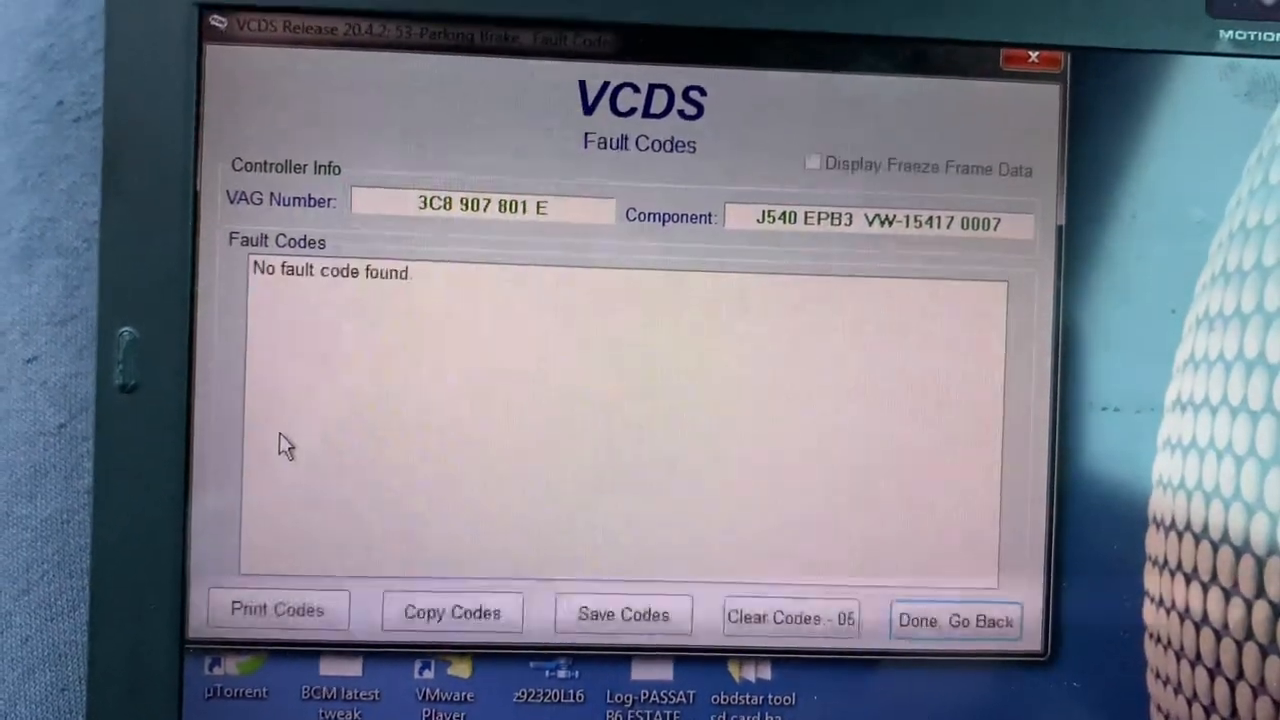